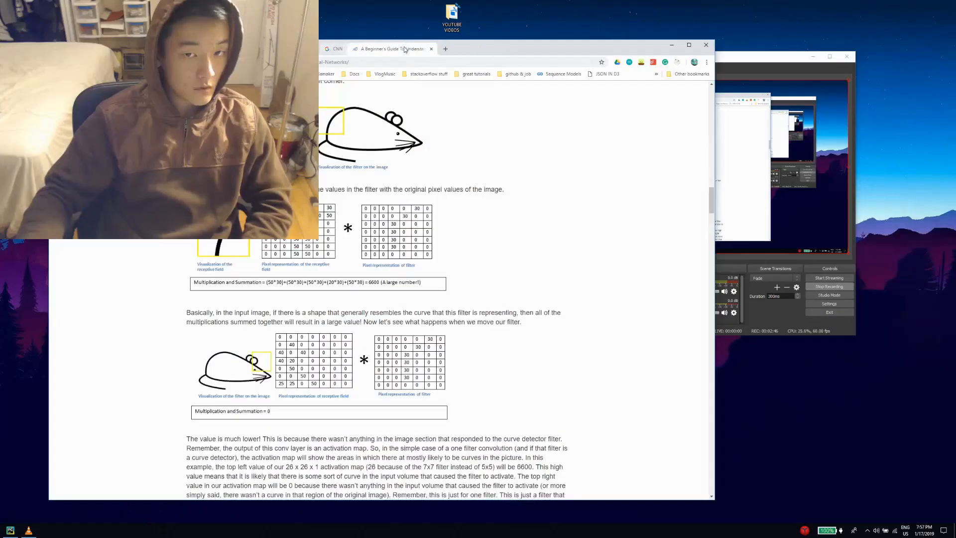
Scroll up to reveal the curve-detector explanation above the mouse-image multiplication diagram
{"action": "left_click", "coordinate": [347, 48]}
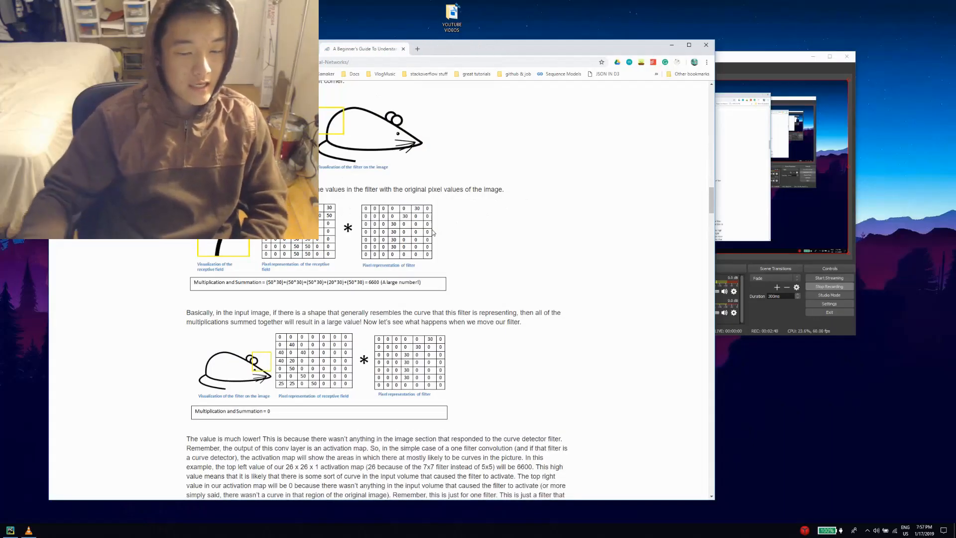
{"action": "scroll", "scroll_direction": "up", "scroll_amount": 3}
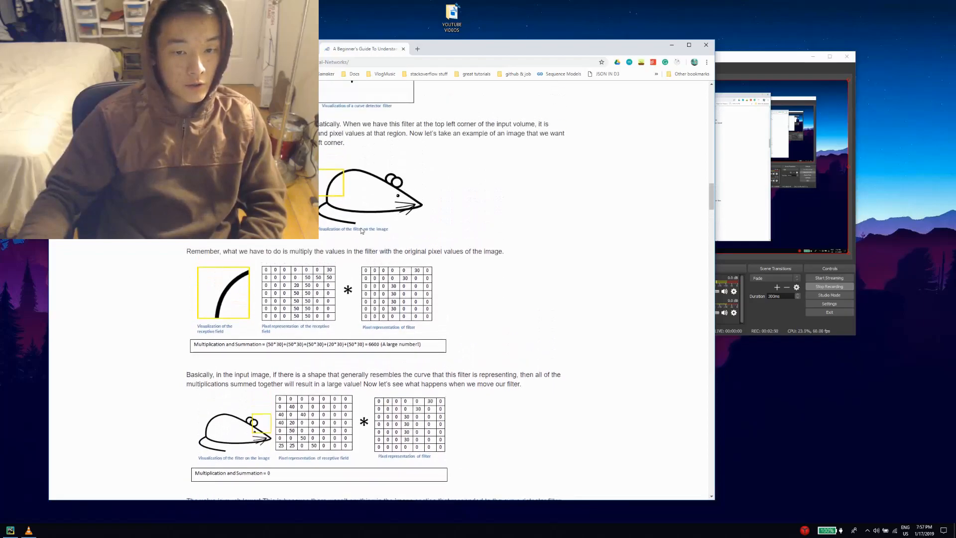